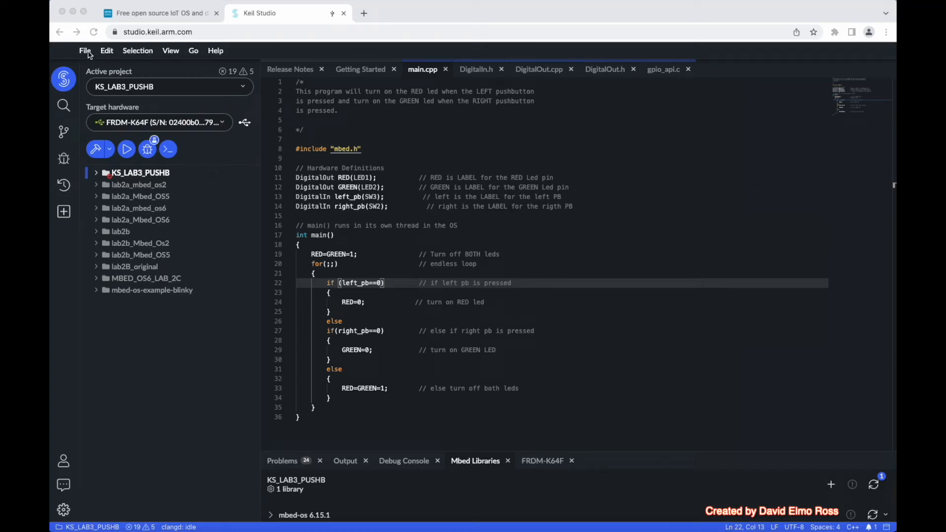
Start a new project from the empty Mbed OS project template
click(85, 50)
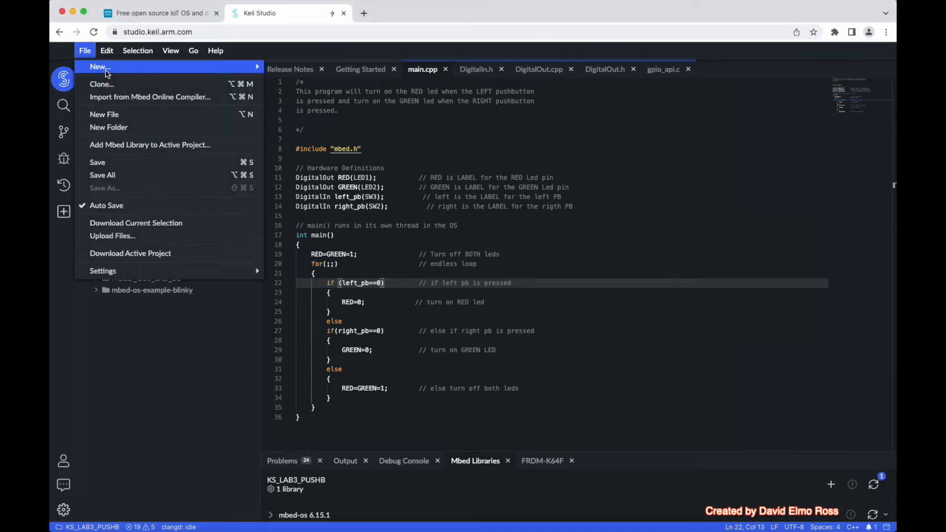
click(97, 66)
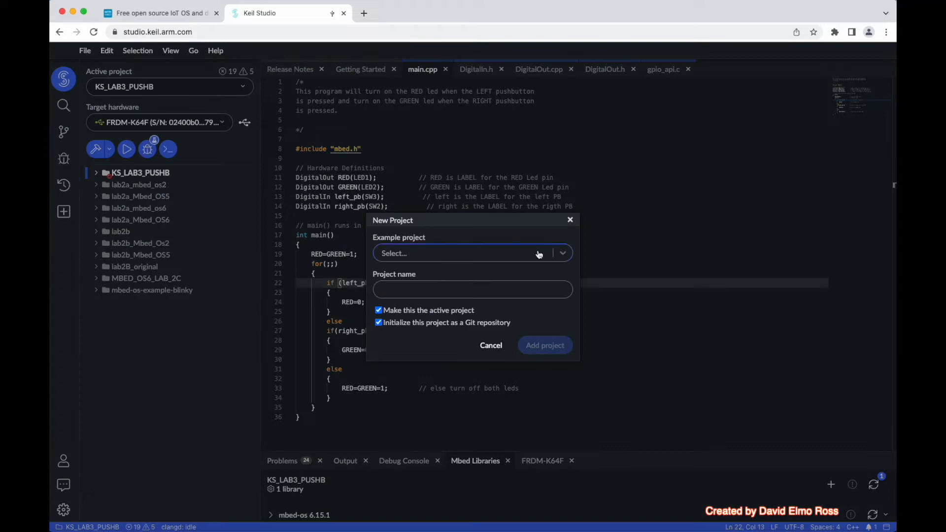
click(471, 253)
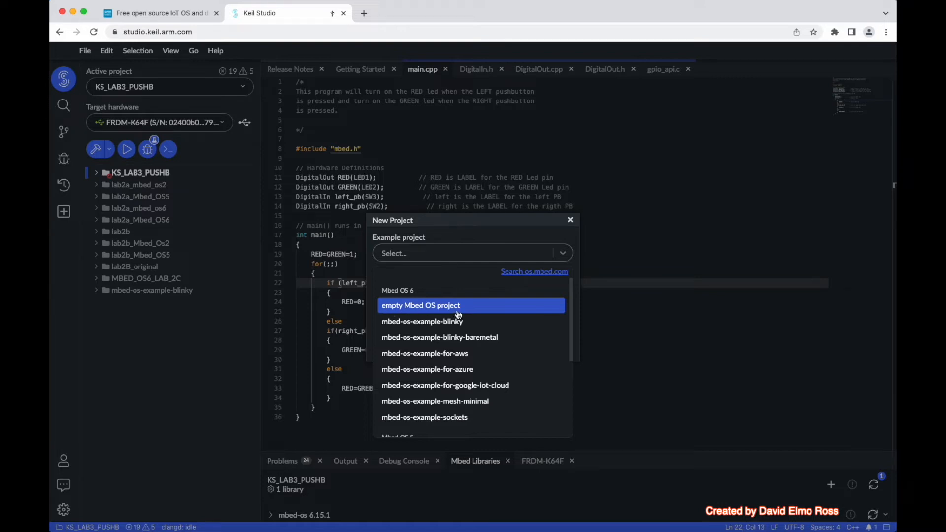
click(420, 306)
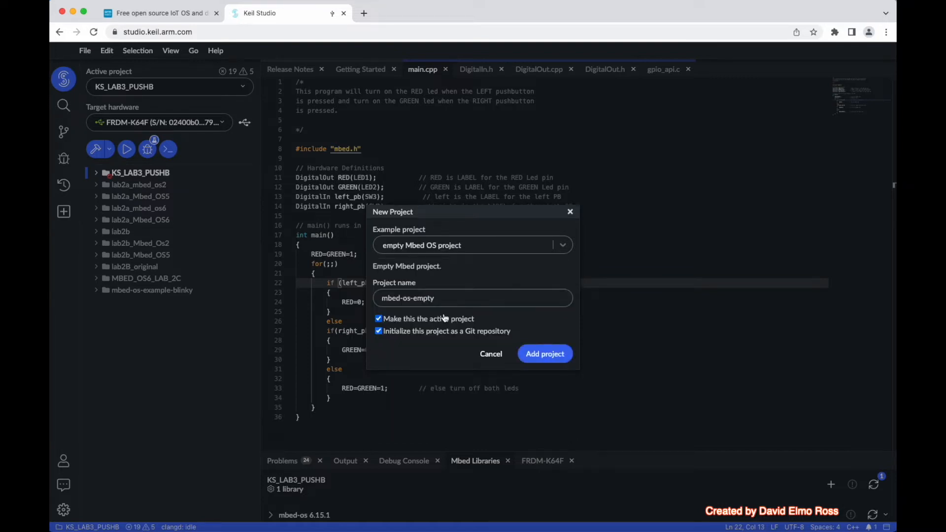
Disable Git repository initialisation, name the project KS_lab3a_pushbutton and add it
click(379, 331)
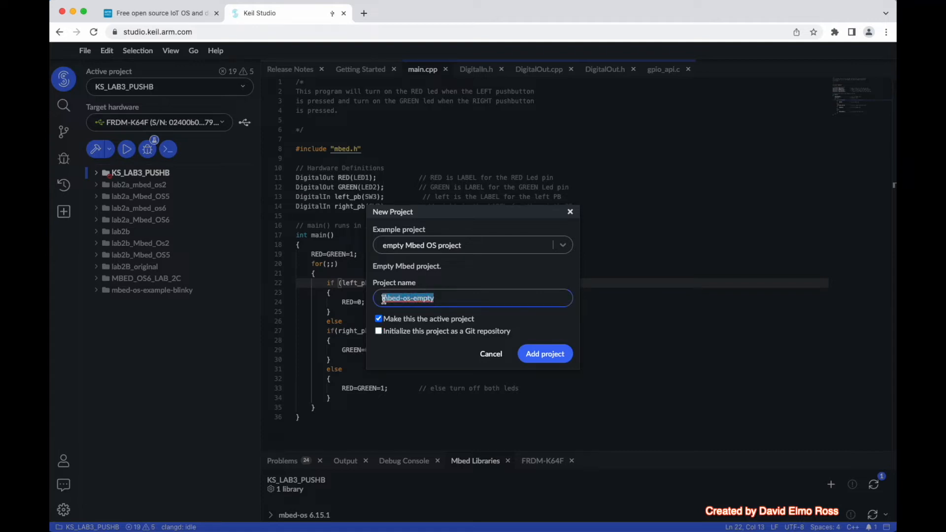
text(KS_lab3a_)
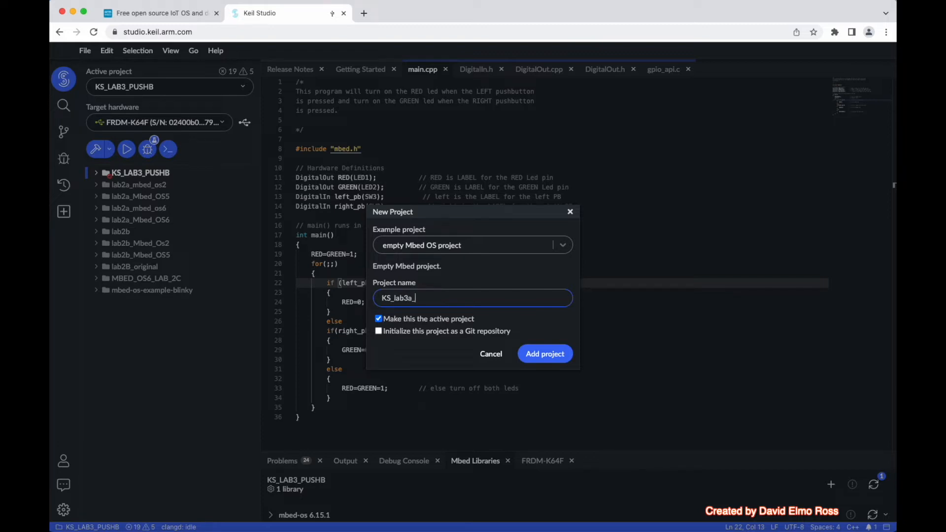
click(491, 353)
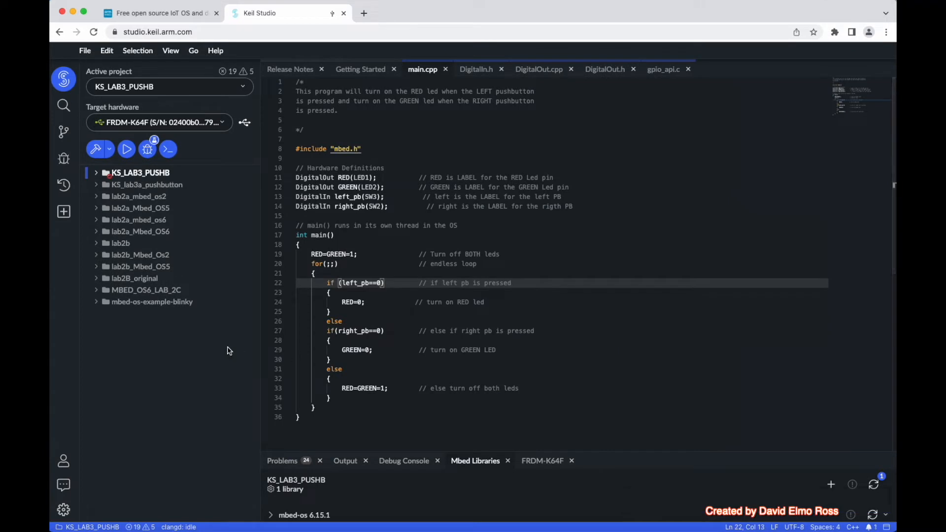
Select the KS_Lab3a_pushbutton project in the explorer to reach its main.cpp
click(147, 184)
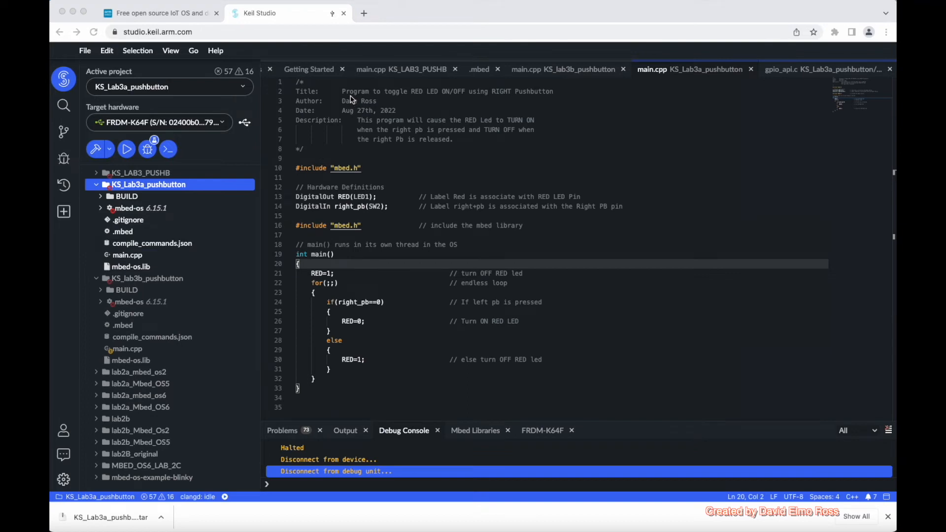
mouse_move(330, 112)
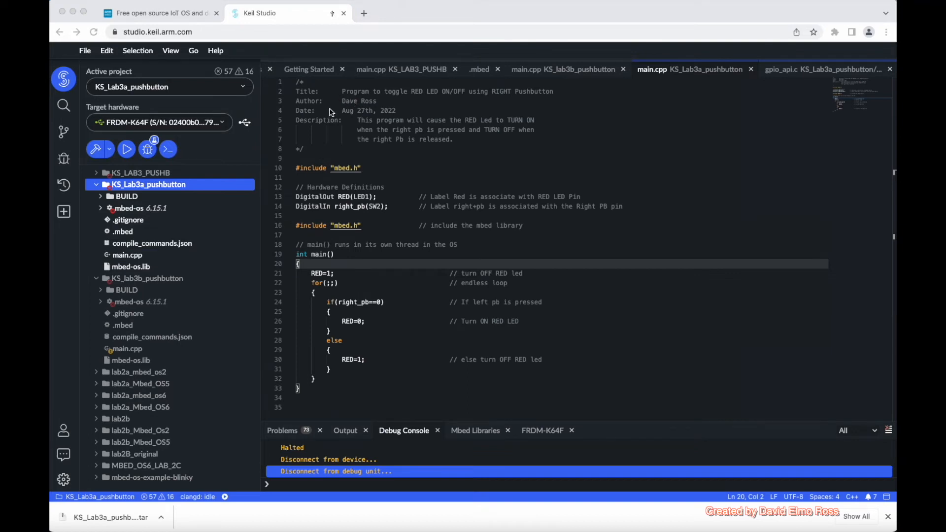
mouse_move(310, 109)
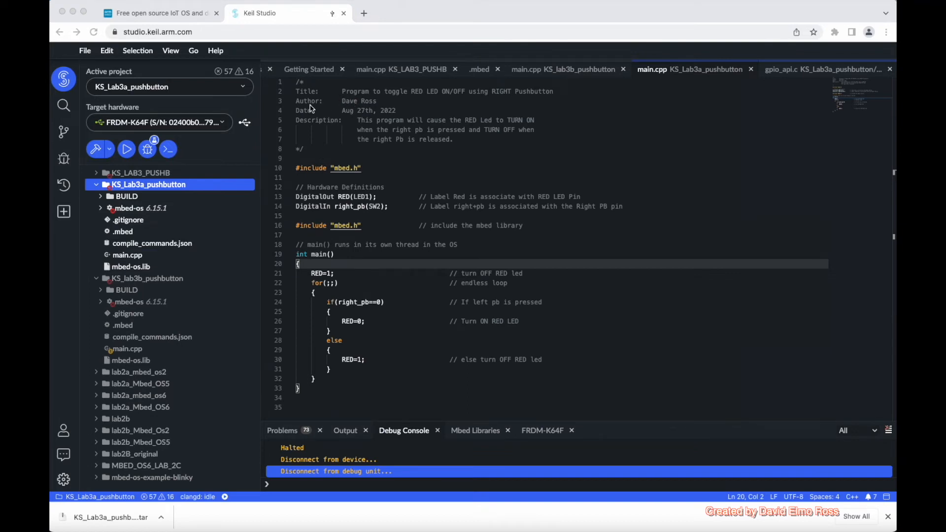
mouse_move(384, 105)
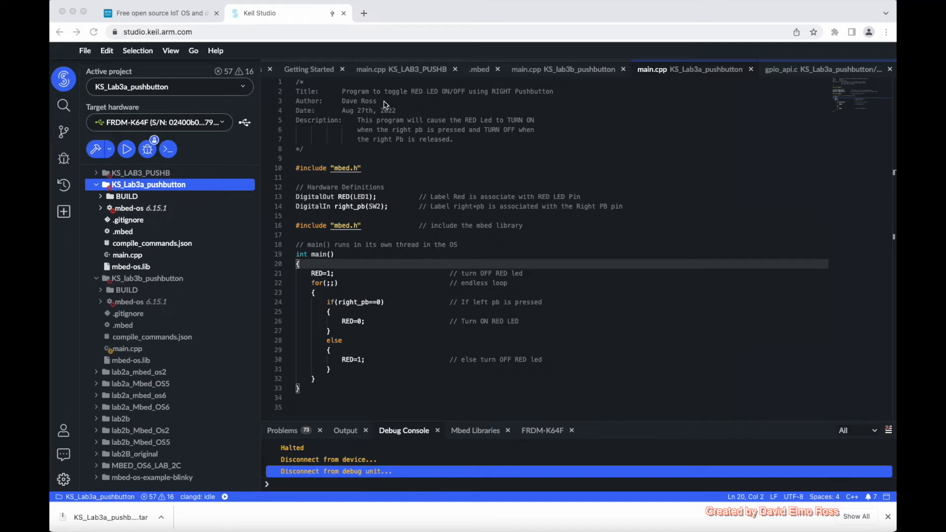
mouse_move(490, 109)
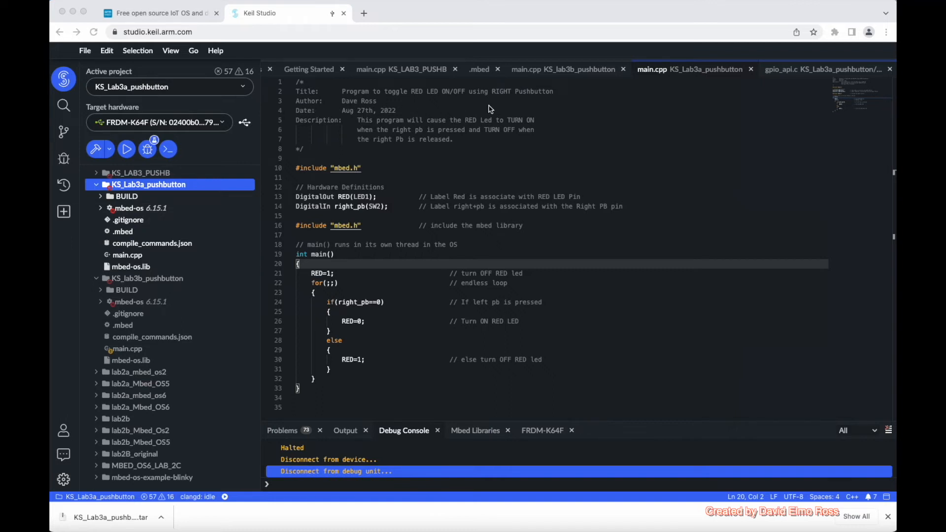
mouse_move(466, 128)
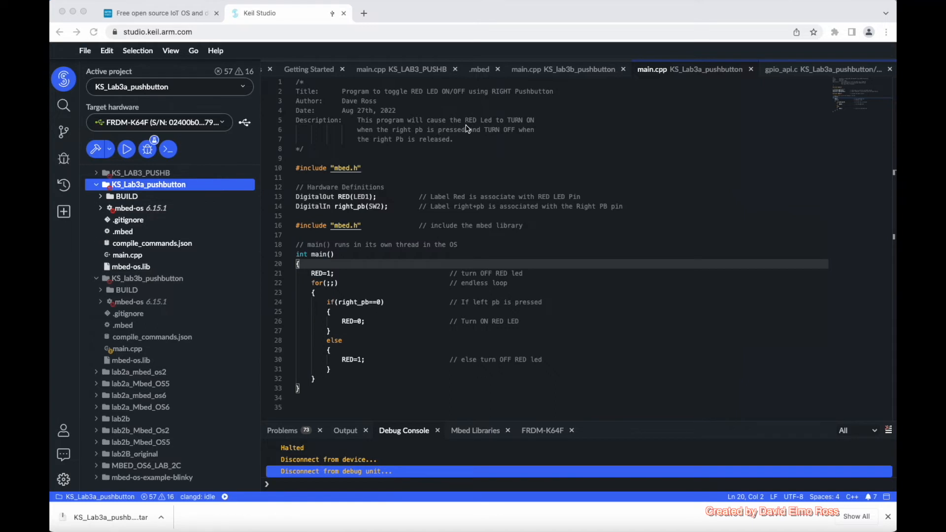
mouse_move(401, 139)
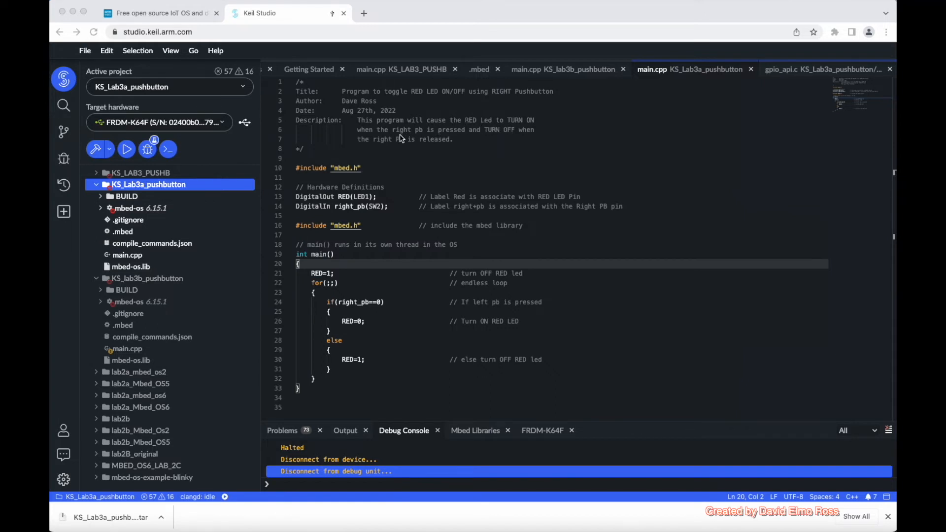
mouse_move(429, 147)
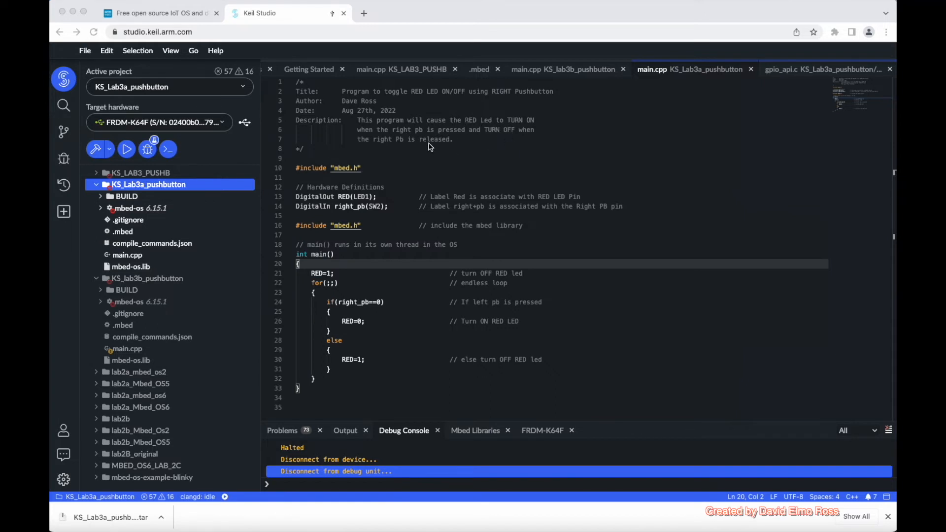
mouse_move(447, 151)
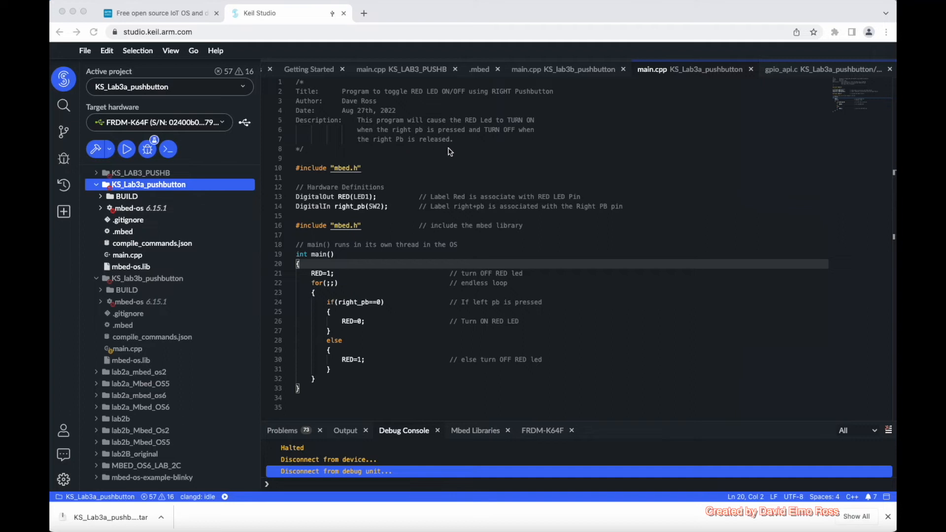
mouse_move(347, 202)
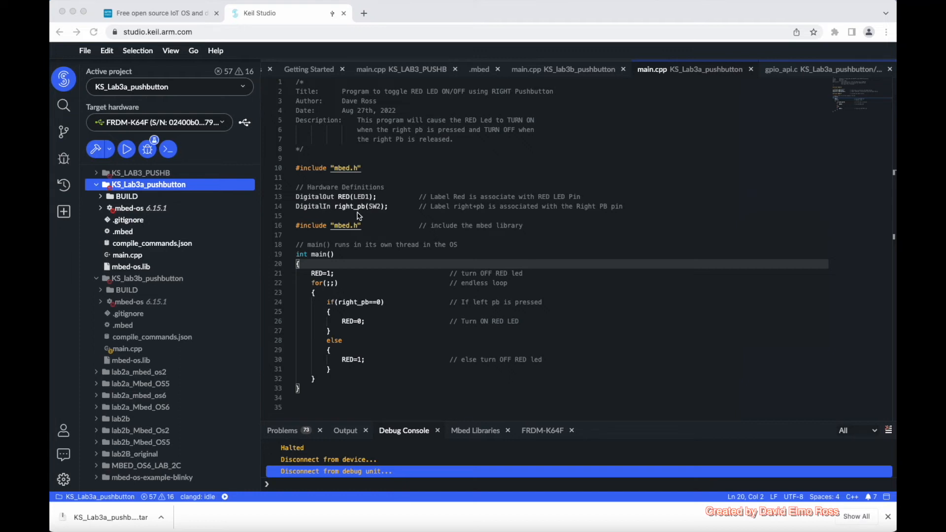
mouse_move(378, 211)
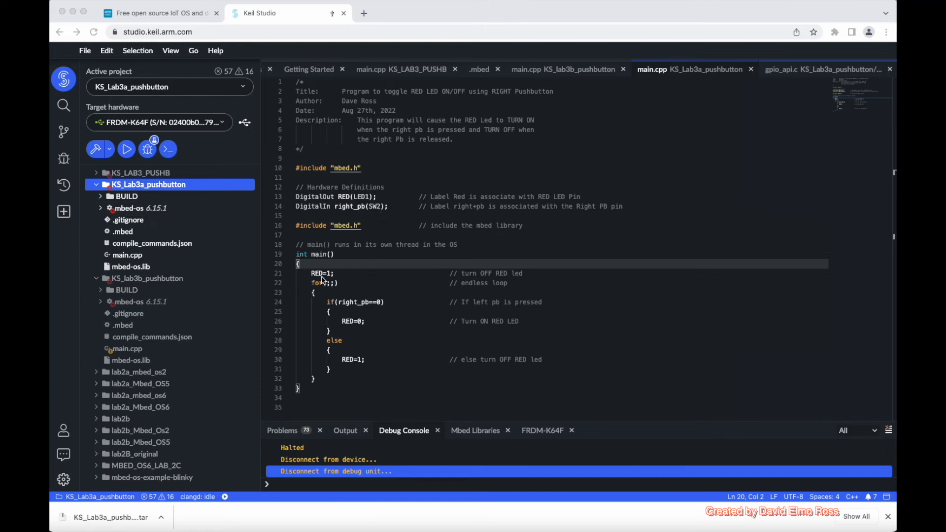
mouse_move(509, 287)
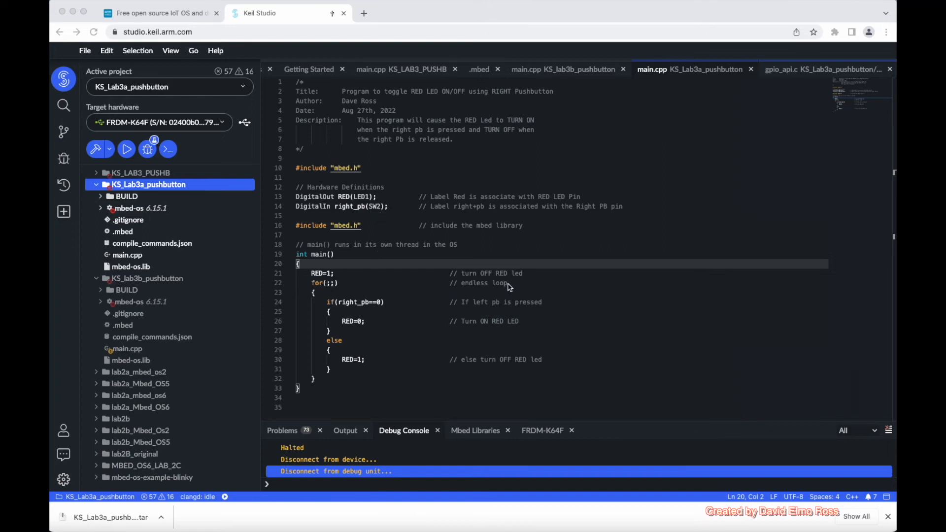
mouse_move(321, 316)
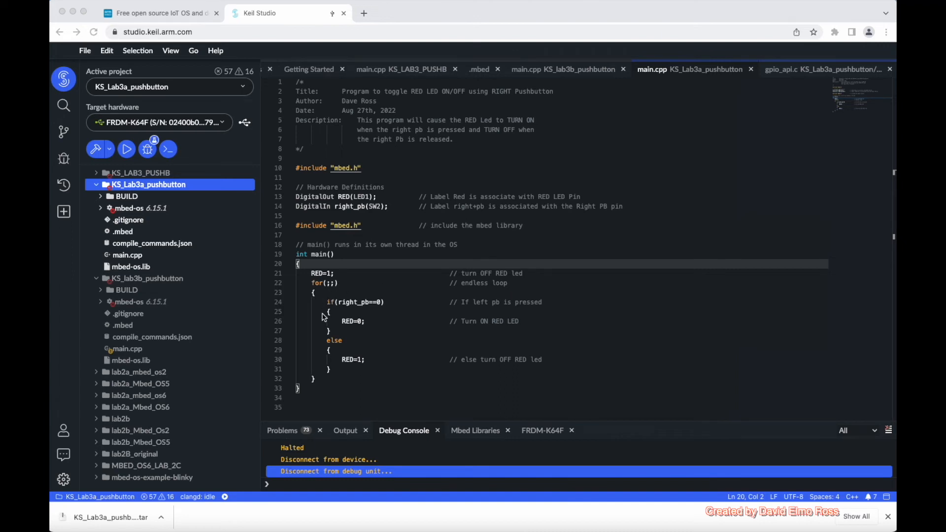
mouse_move(330, 292)
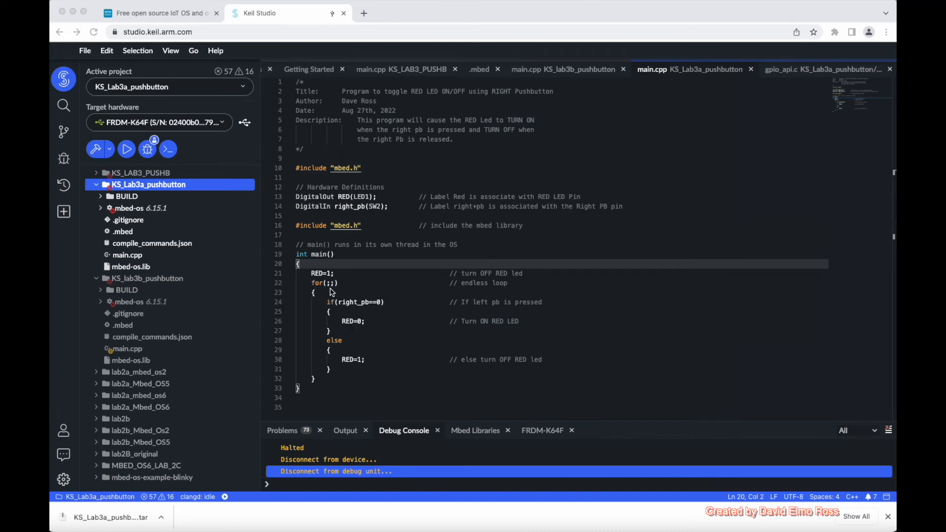
mouse_move(335, 291)
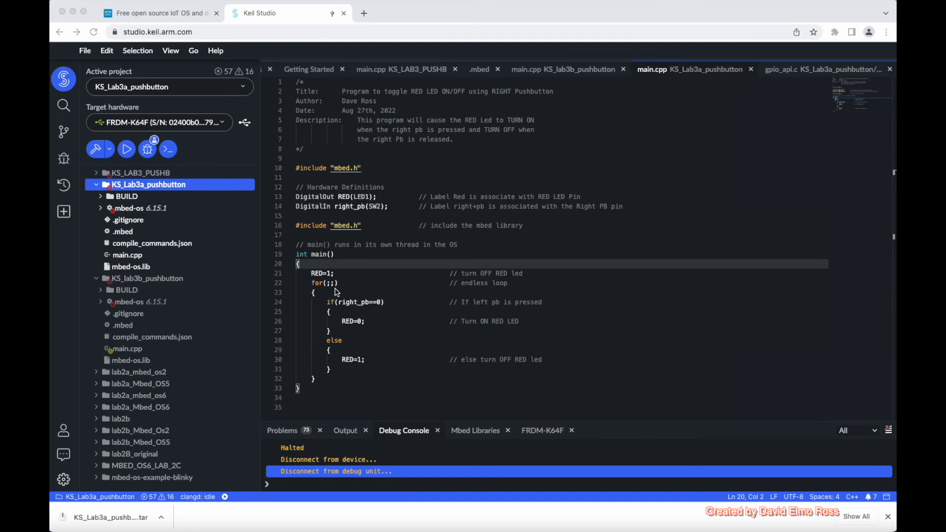
mouse_move(345, 290)
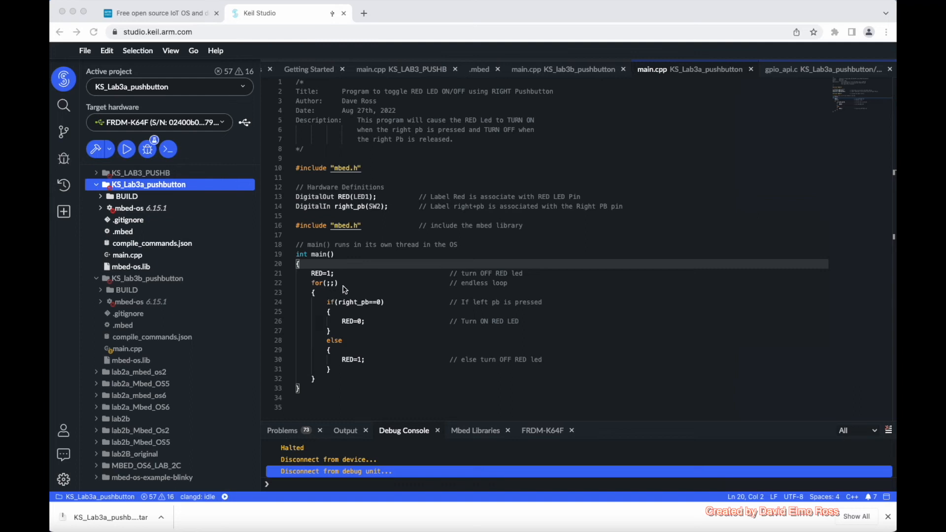
mouse_move(495, 300)
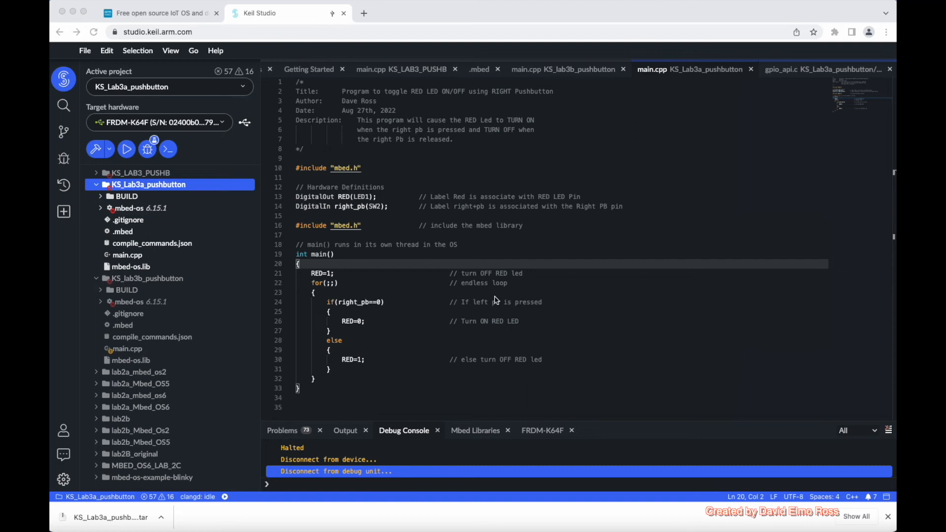
mouse_move(324, 298)
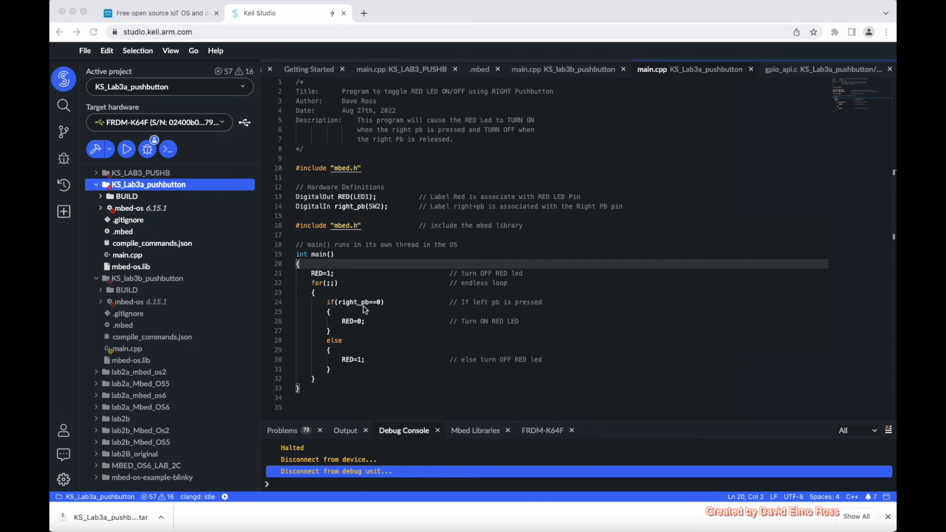
mouse_move(381, 303)
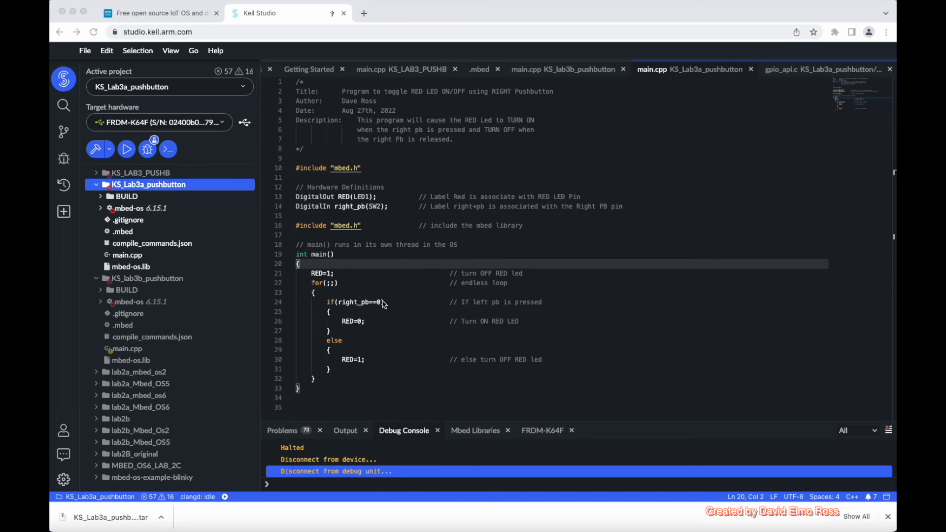
mouse_move(346, 332)
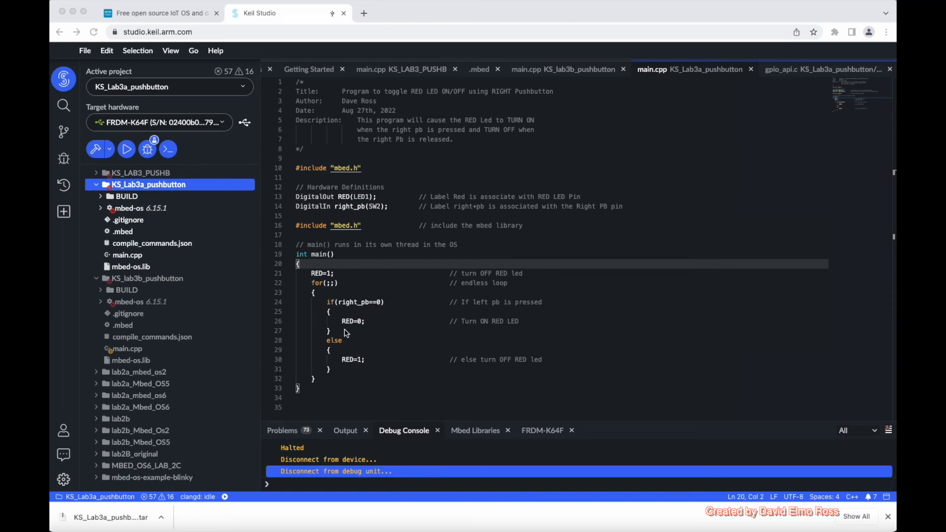
mouse_move(349, 324)
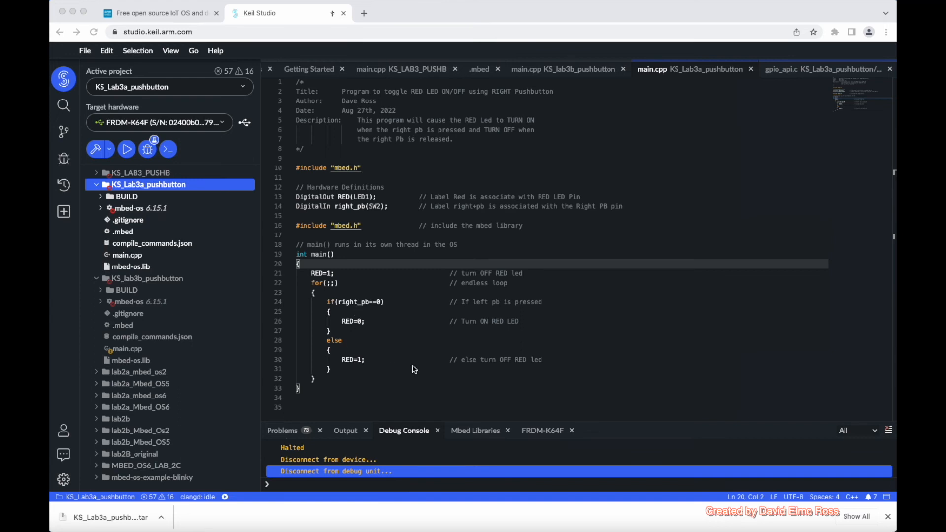
mouse_move(325, 324)
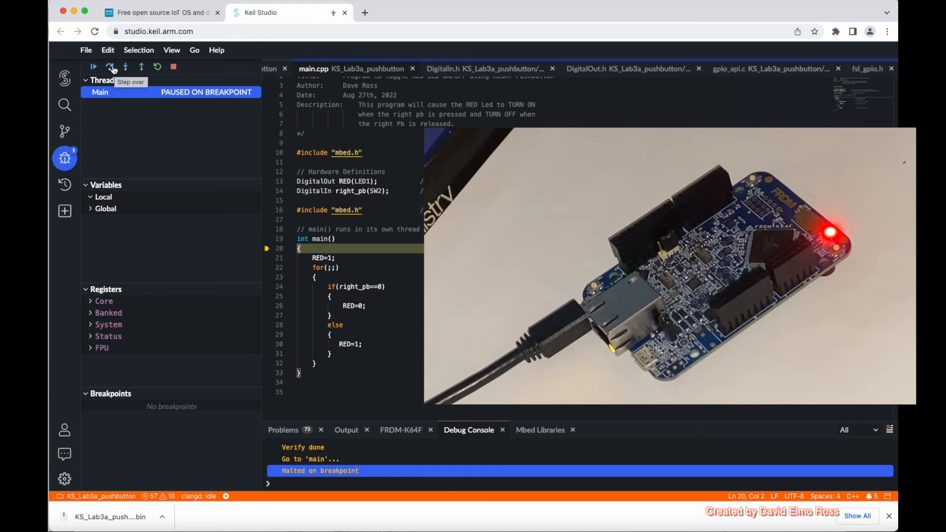
Step over once to the pushbutton check line, then continue running the program freely
click(110, 67)
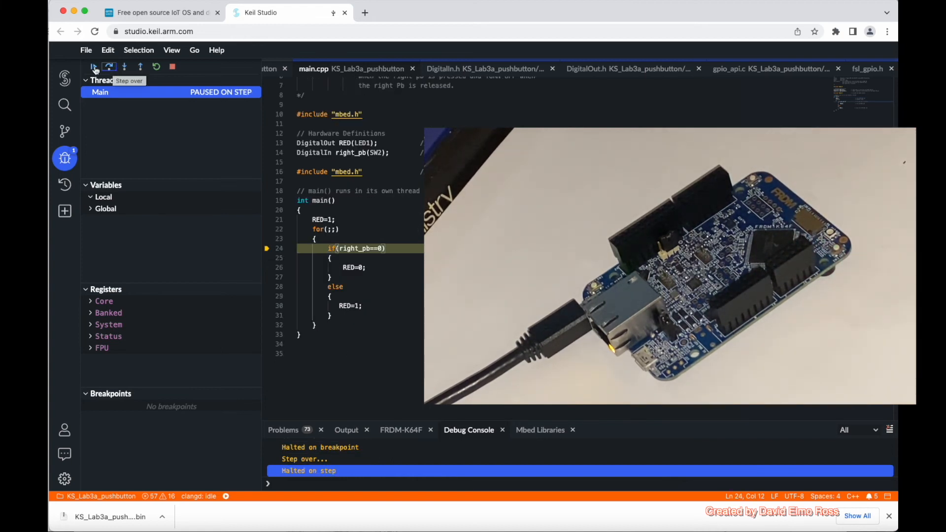
click(94, 67)
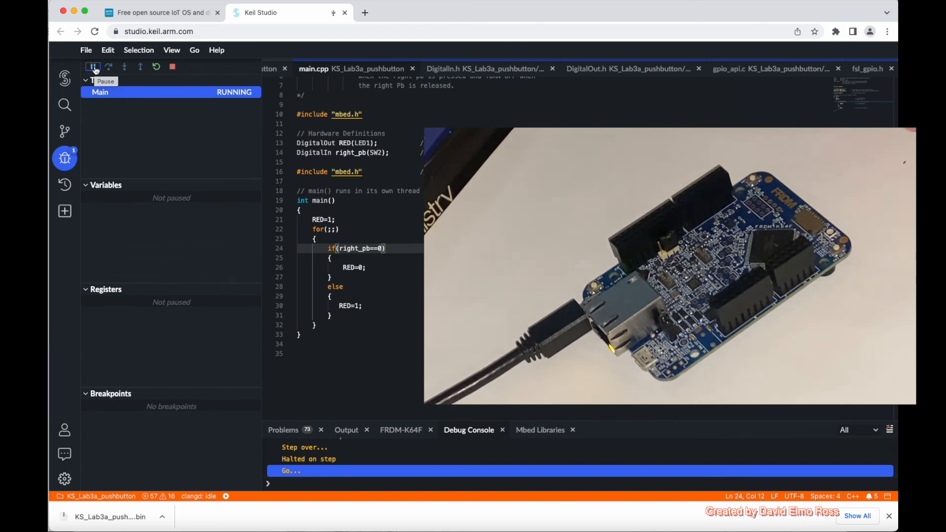